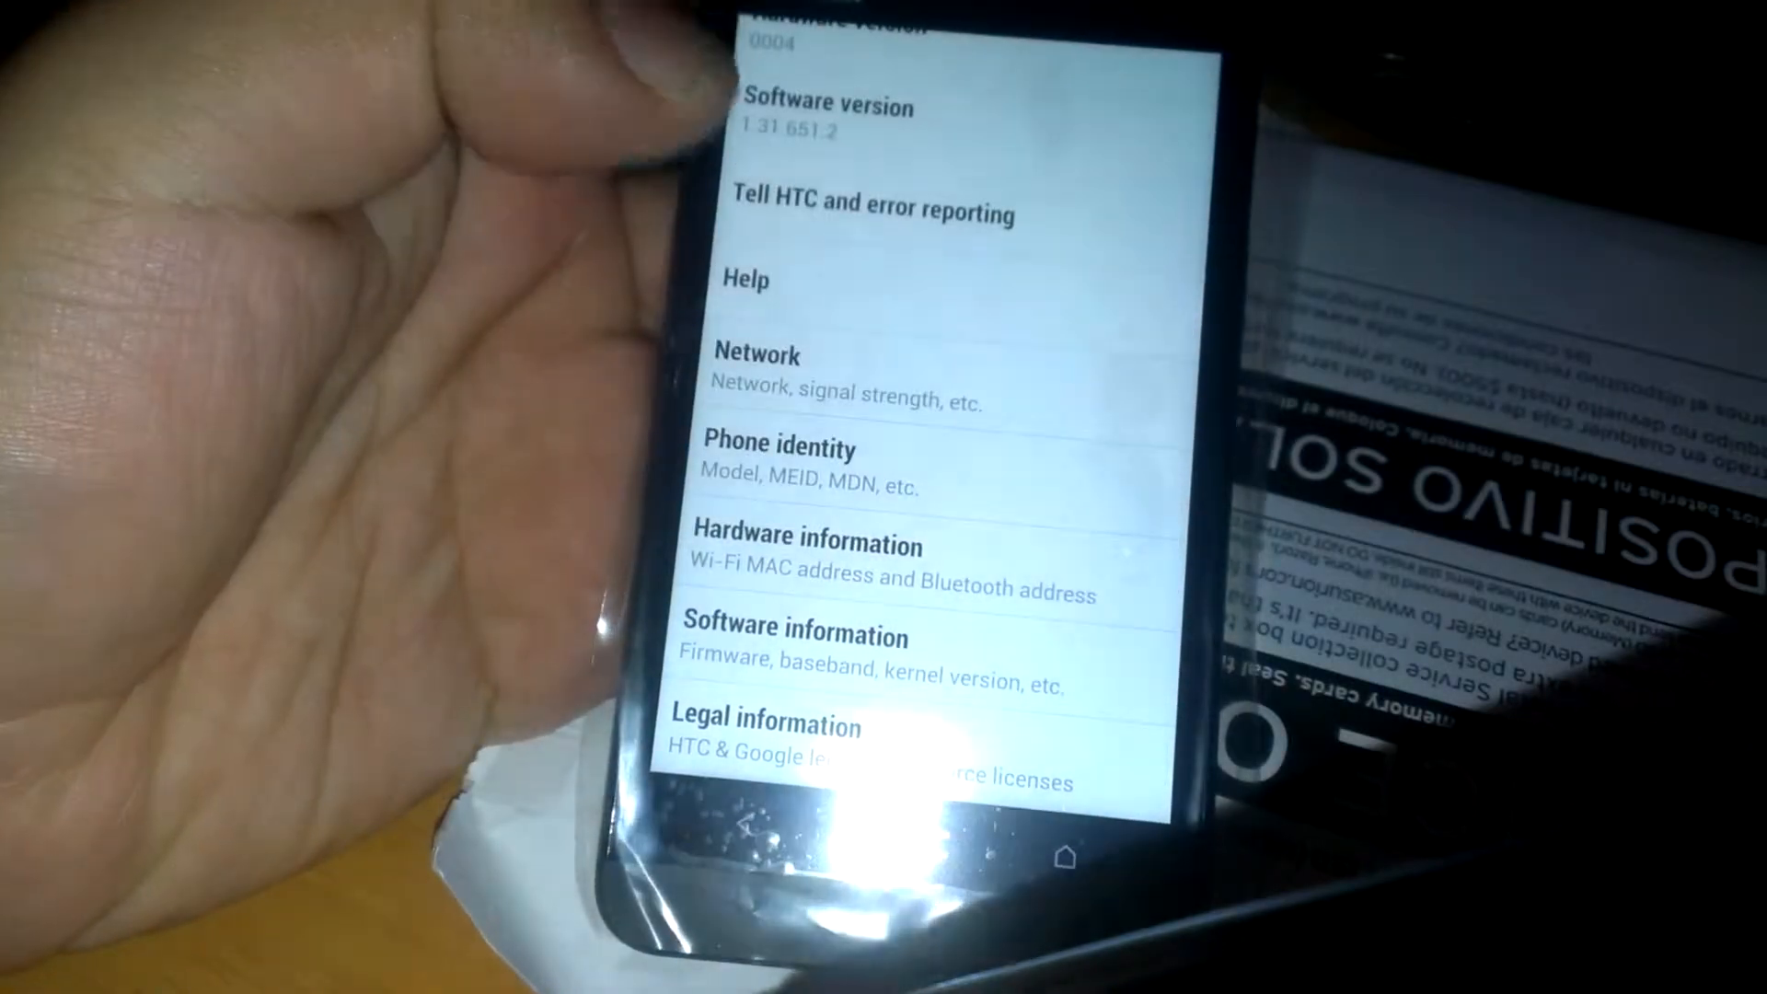
Open Software information to show Android 4.1.2, HTC Sense 5.0 and software 1.31.651.2
click(796, 634)
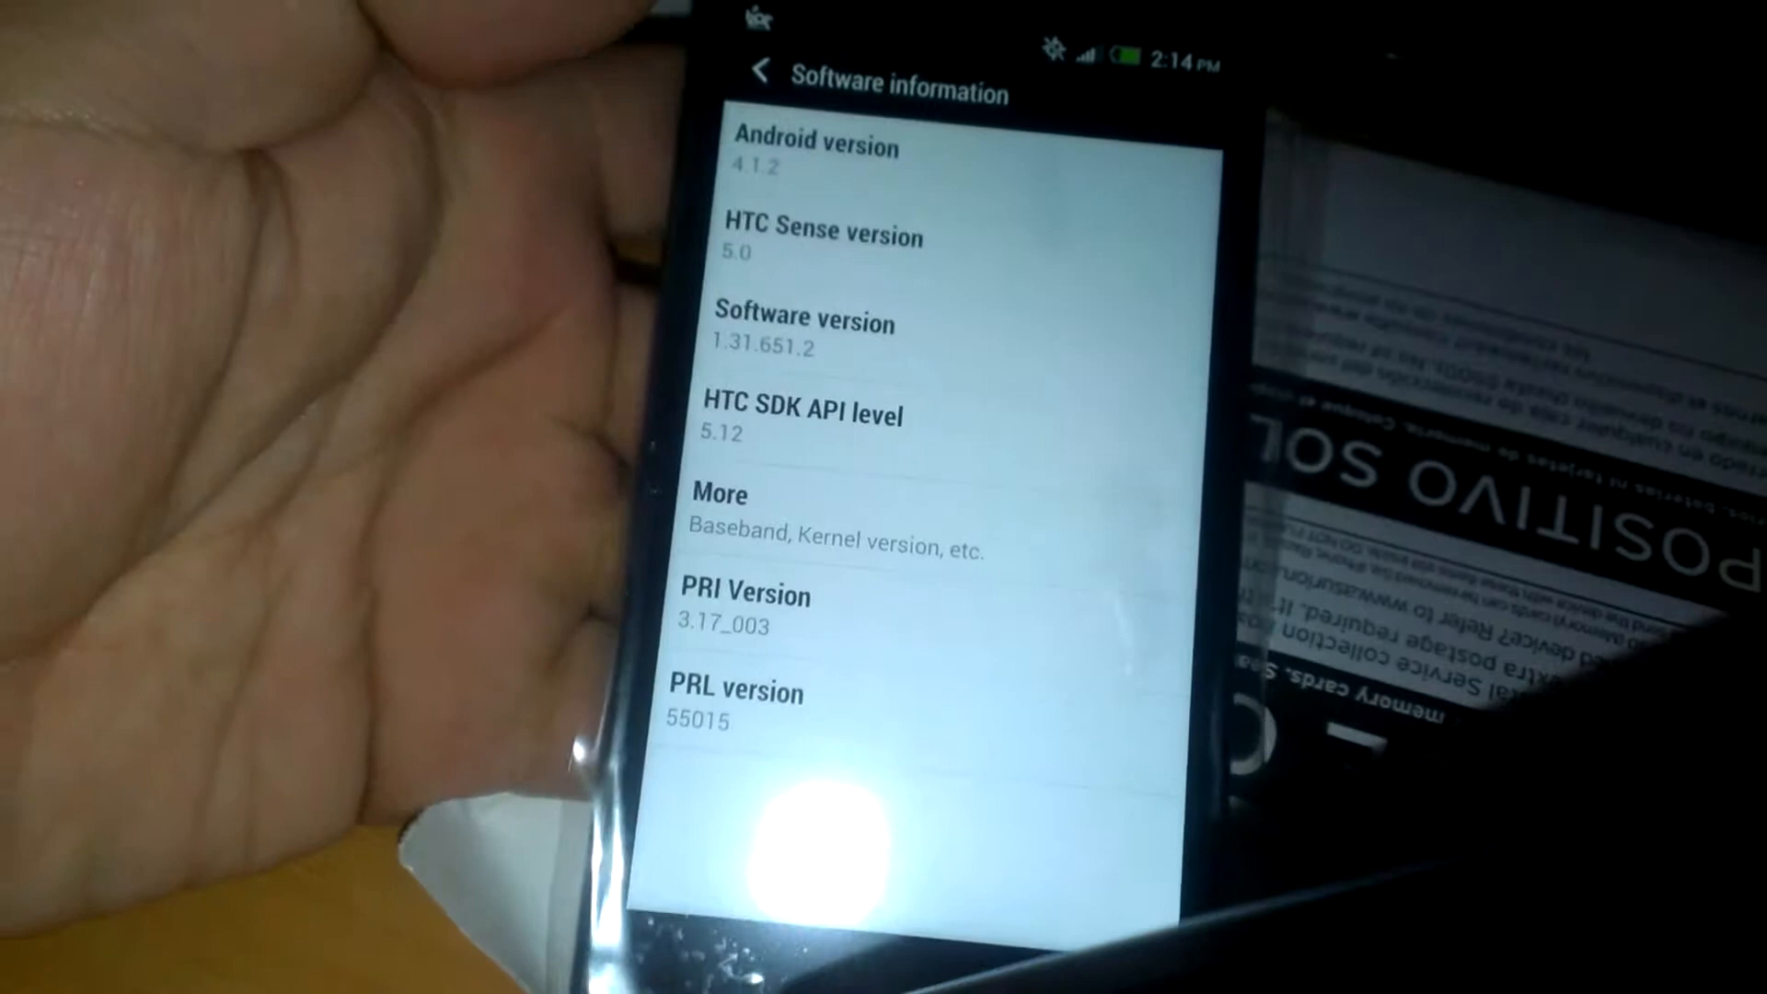